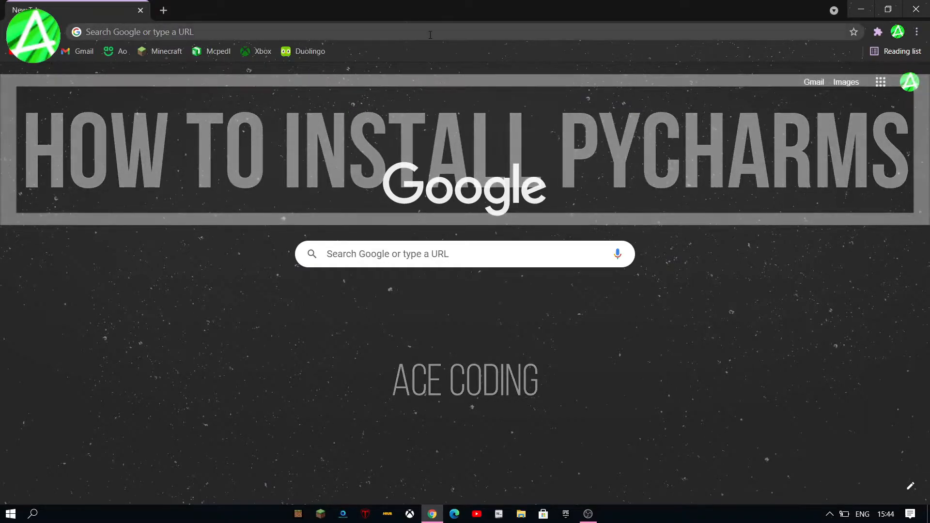
Step: Go to python.org and request the Python 3.9.6 installer for Windows
type("https://www.python.org/")
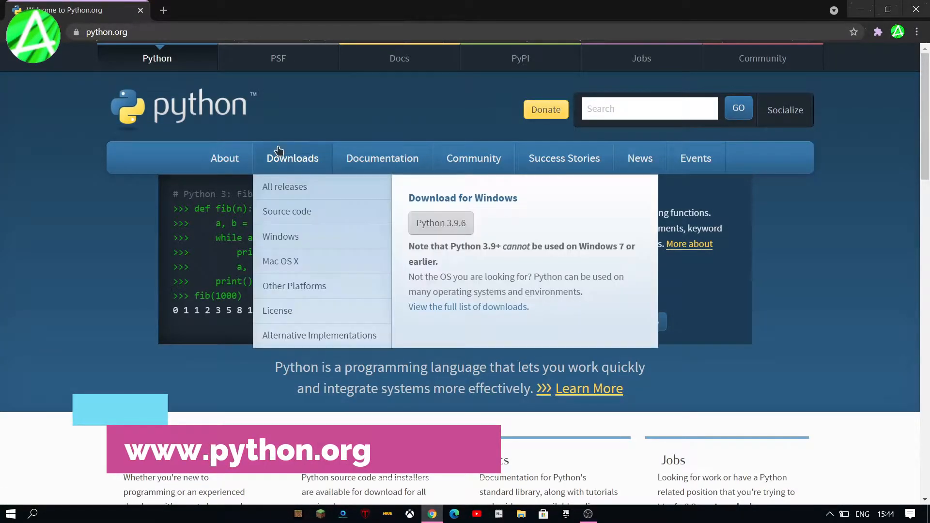
mouse_move(412, 319)
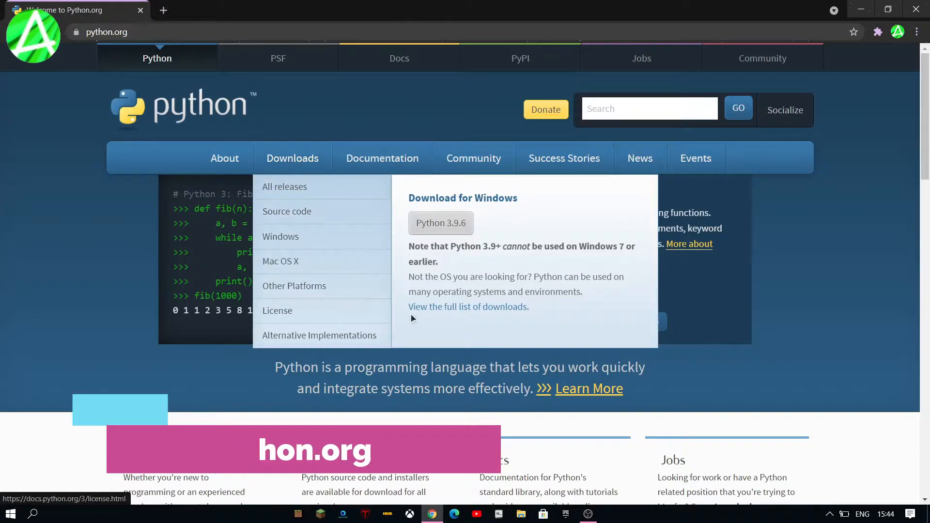
left_click(441, 223)
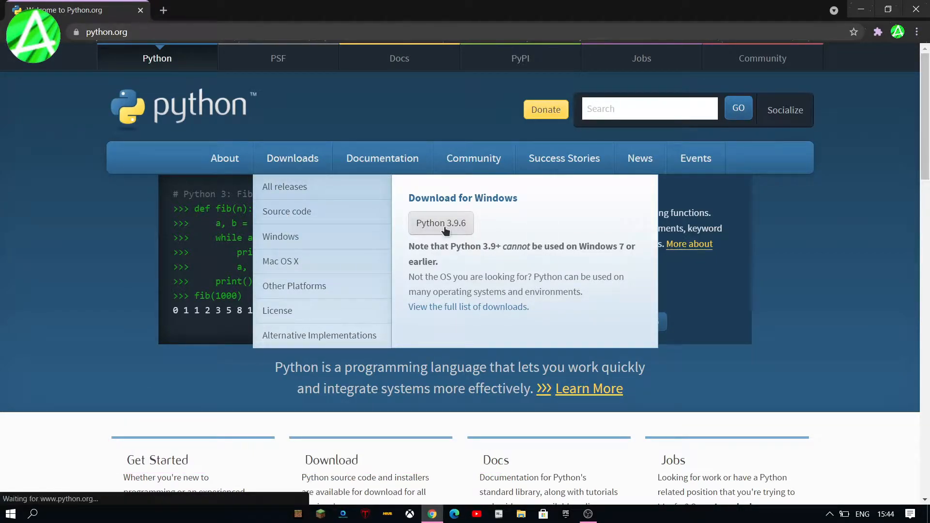
Step: Run the Python 3.9.6 installer with 'Add Python 3.9 to PATH' enabled, then close setup
left_click(441, 223)
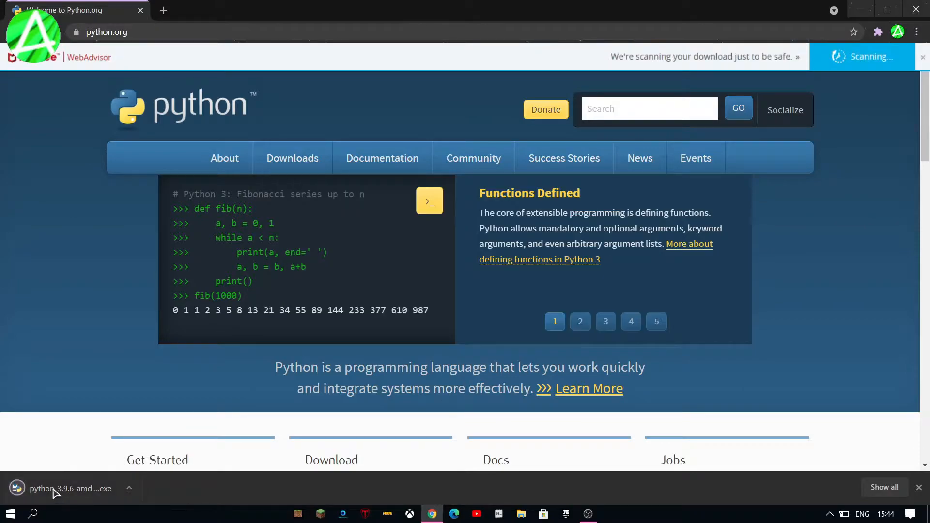
left_click(579, 321)
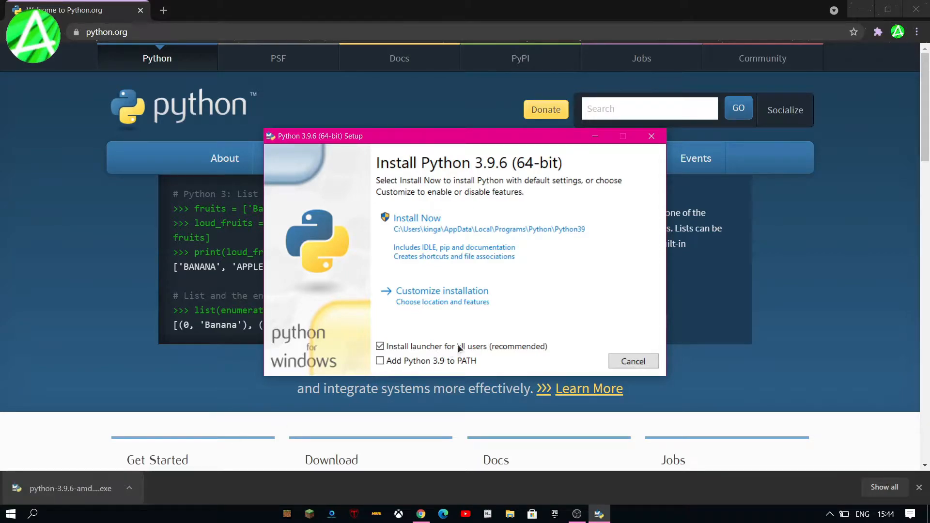
left_click(380, 361)
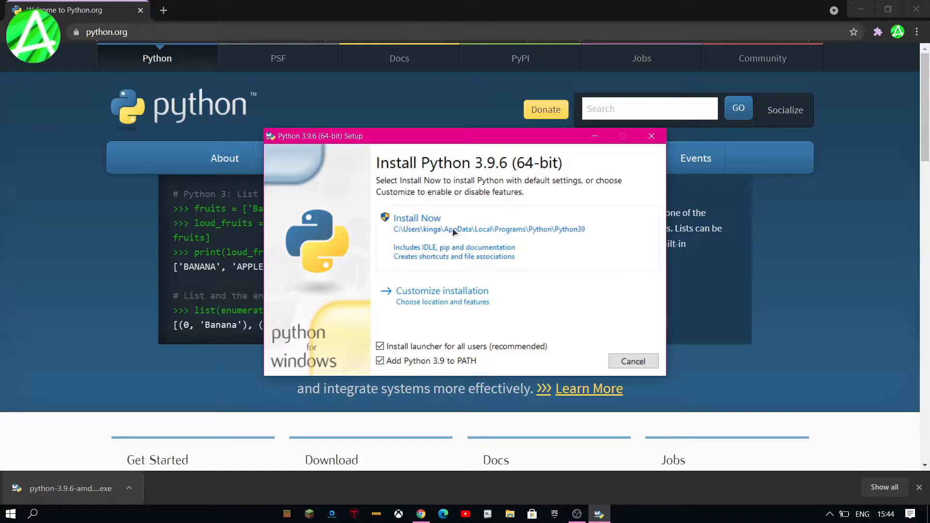
left_click(417, 218)
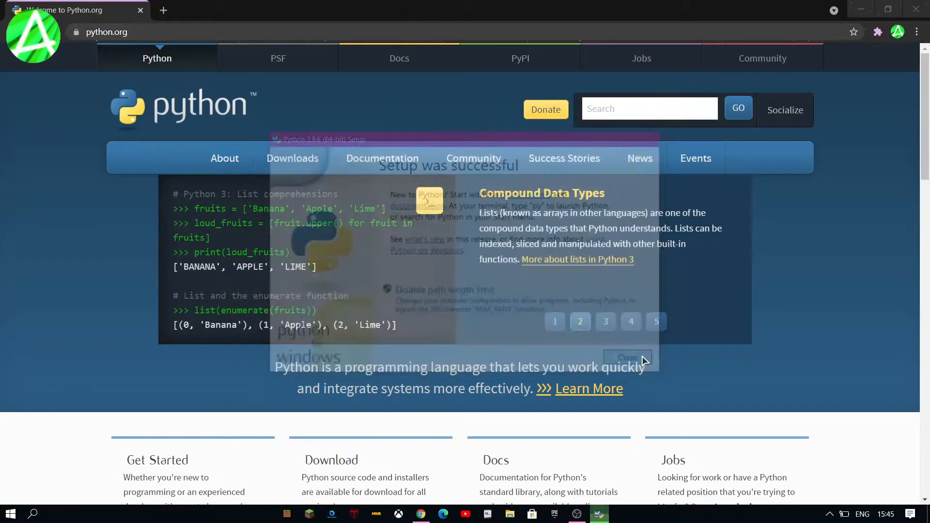
left_click(627, 358)
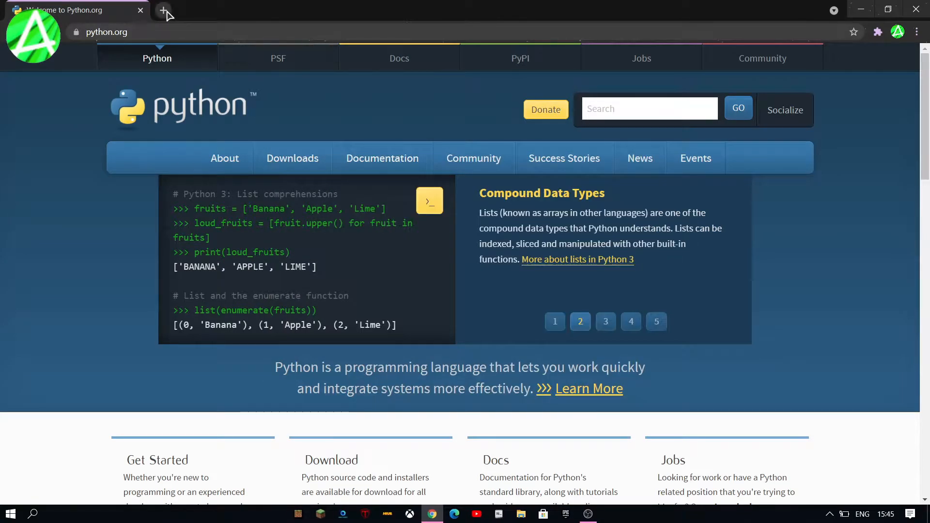
Step: Open the JetBrains PyCharm website in a new browser tab
left_click(163, 10)
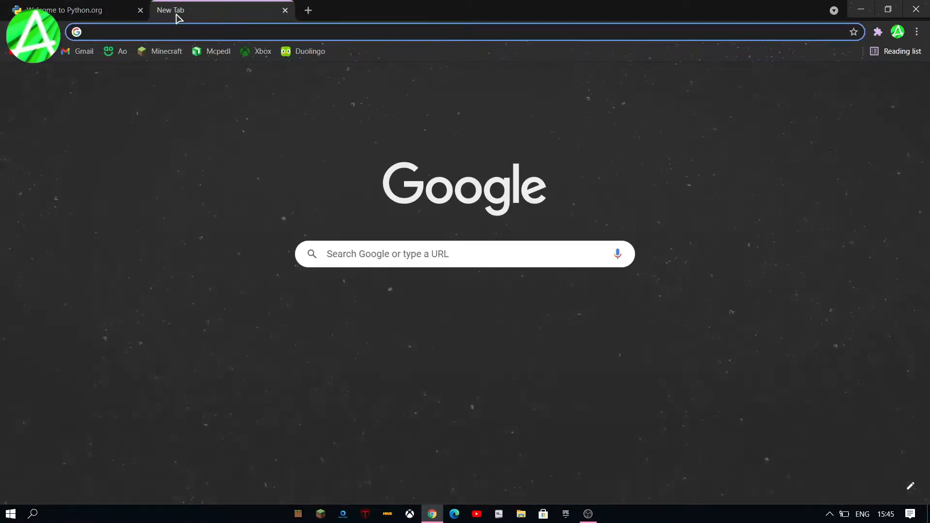
type("jetb")
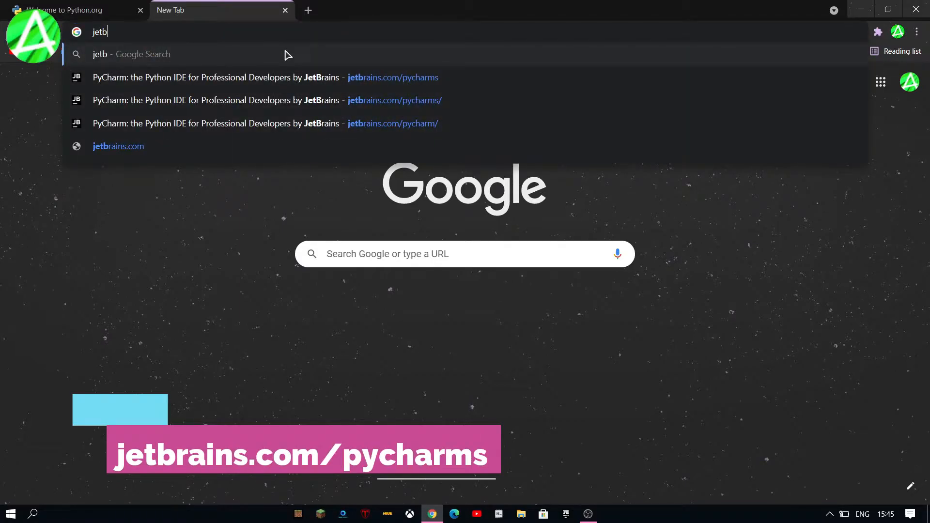
left_click(392, 100)
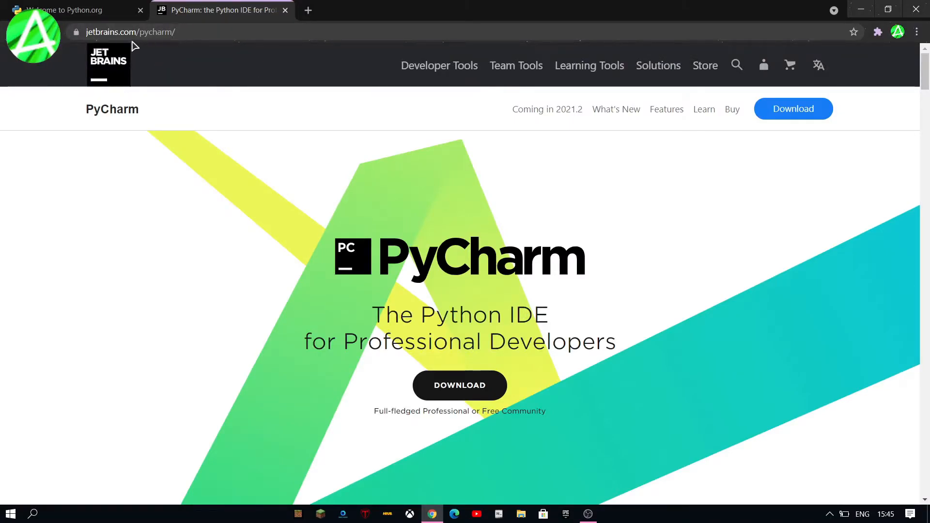
Step: Request the free PyCharm Community edition download from the download page
scroll("down", 3)
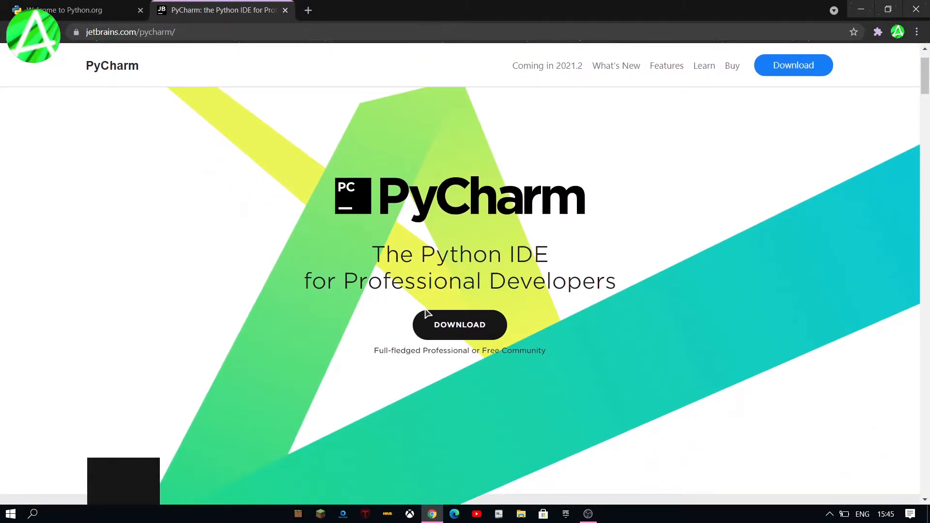
left_click(459, 325)
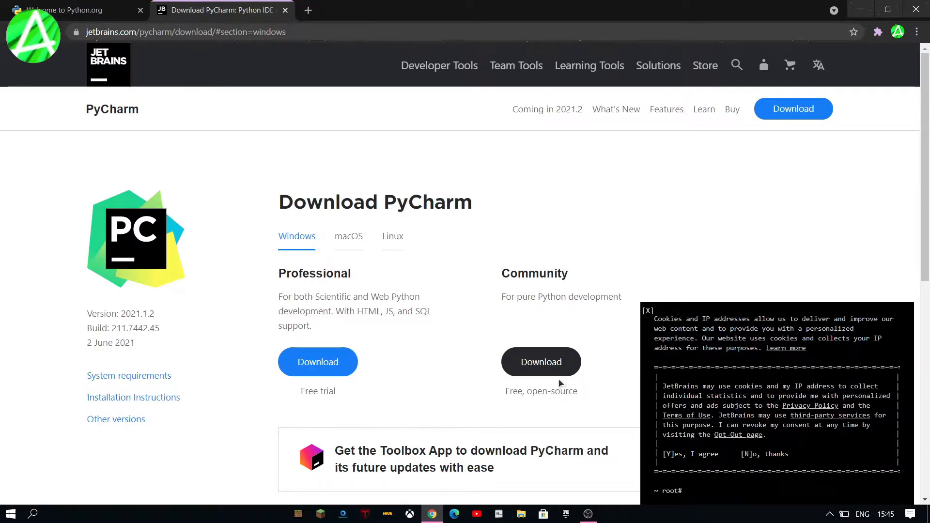
left_click(541, 362)
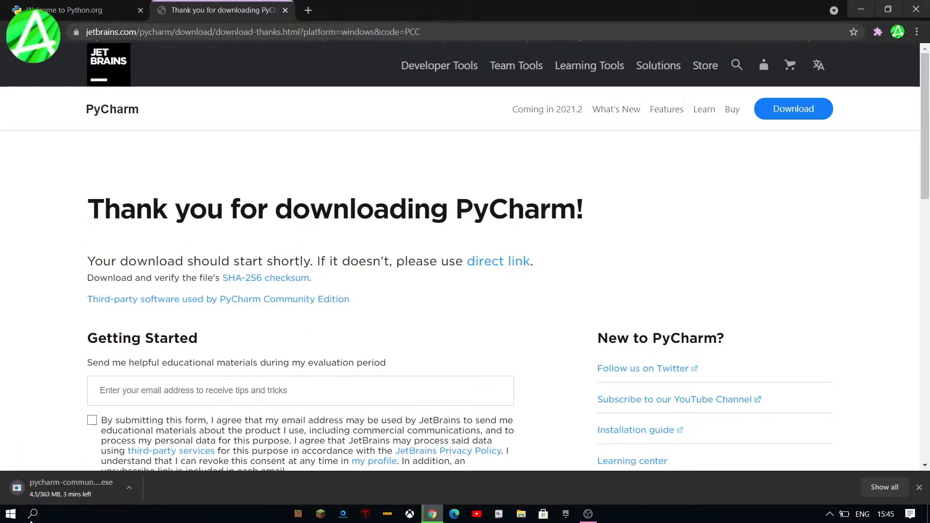
scroll("down", 3)
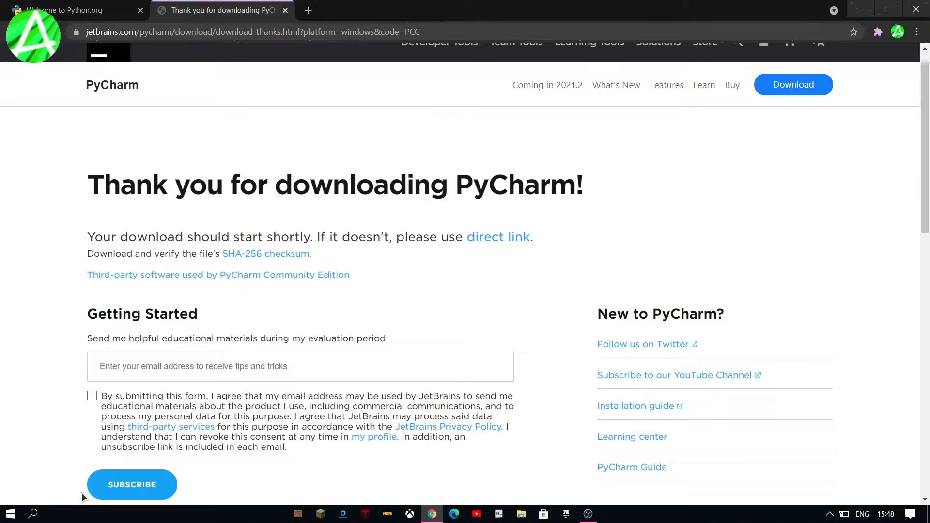
Step: Install PyCharm Community in the default folder with a 64-bit launcher shortcut, launching it afterward
left_click(600, 514)
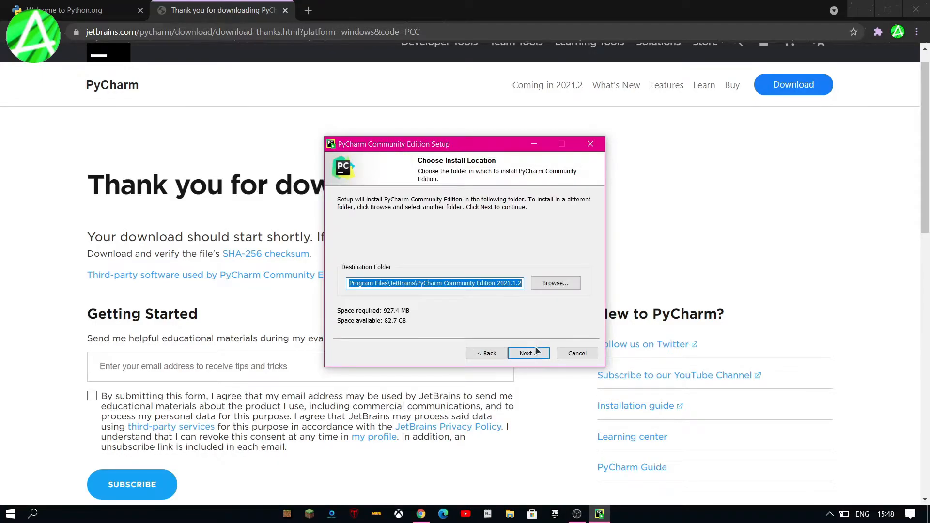
left_click(527, 353)
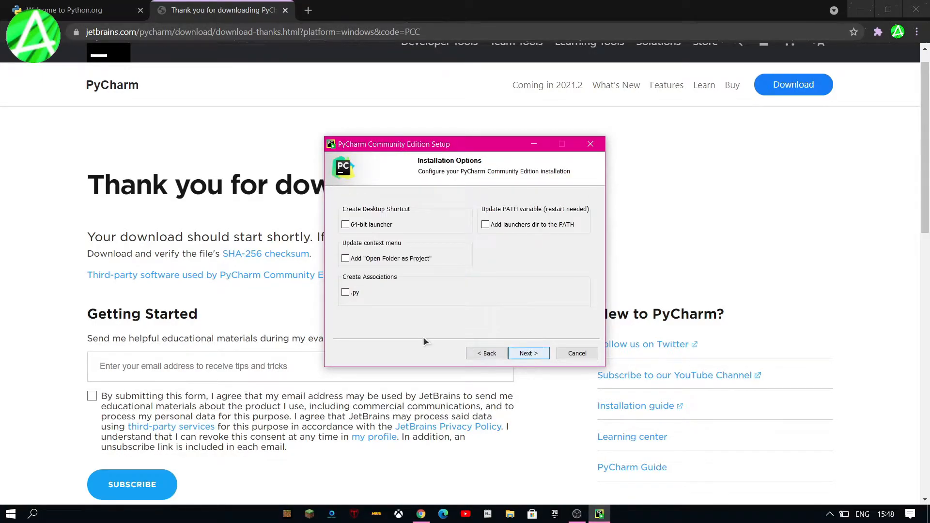
mouse_move(469, 288)
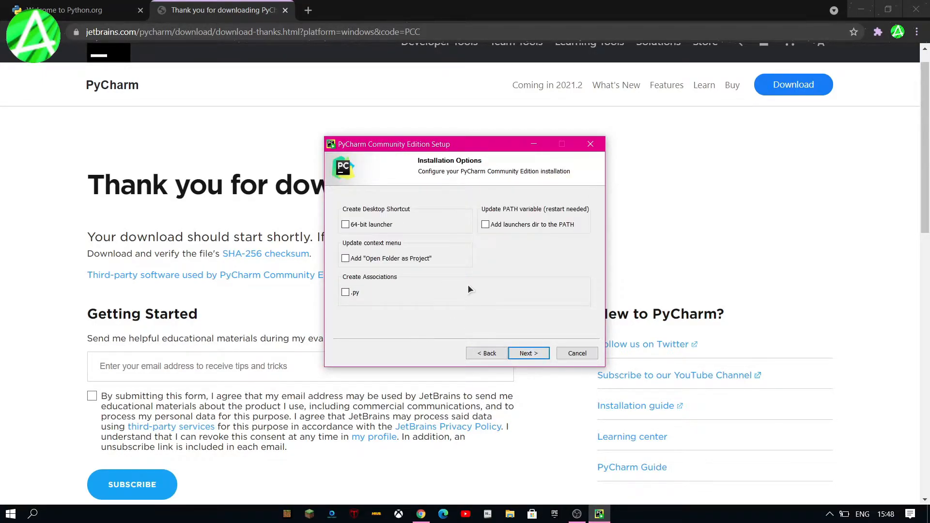
left_click(346, 224)
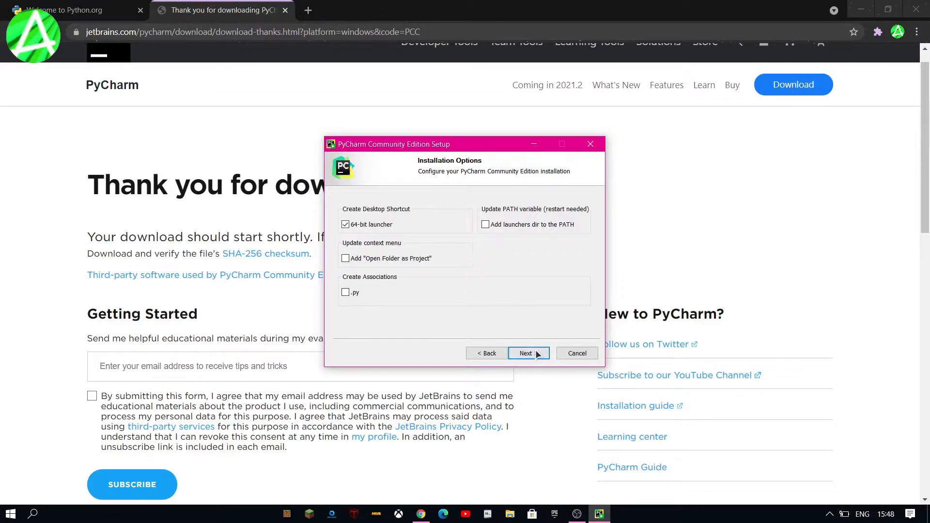
left_click(525, 353)
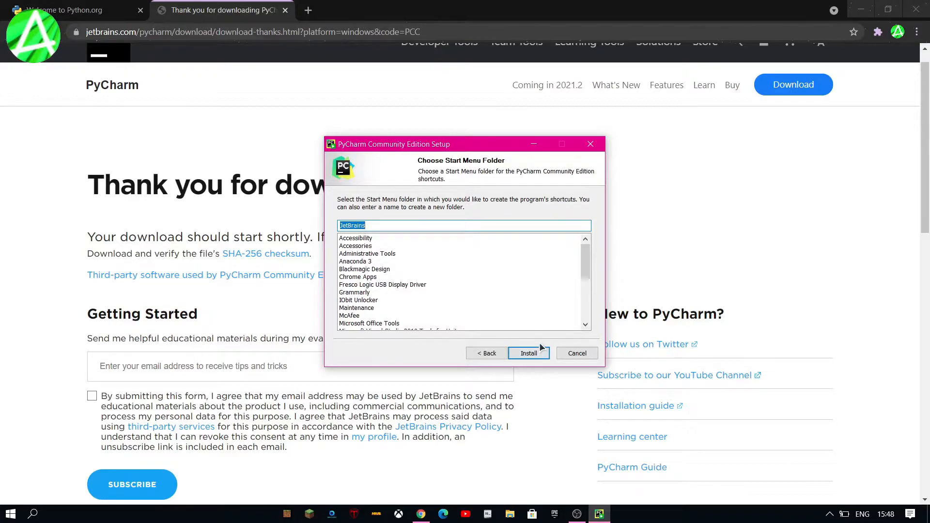
left_click(528, 353)
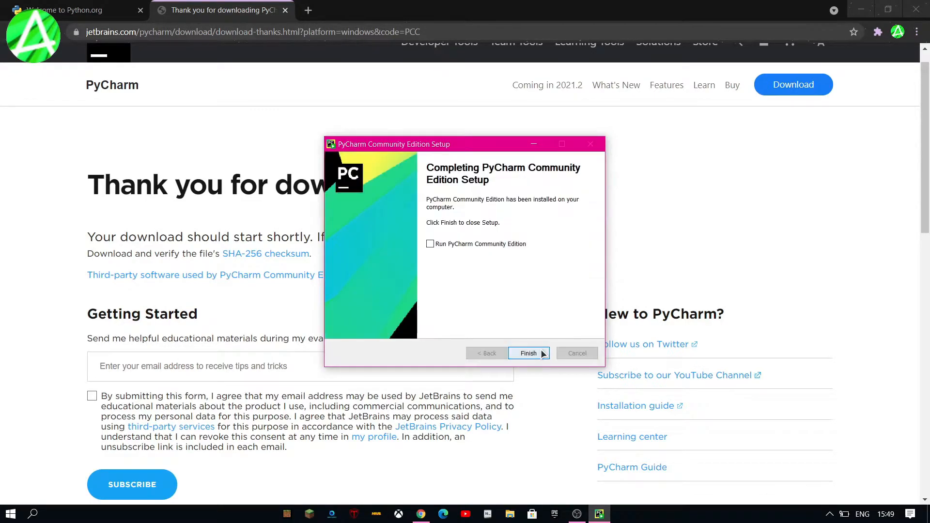
left_click(430, 243)
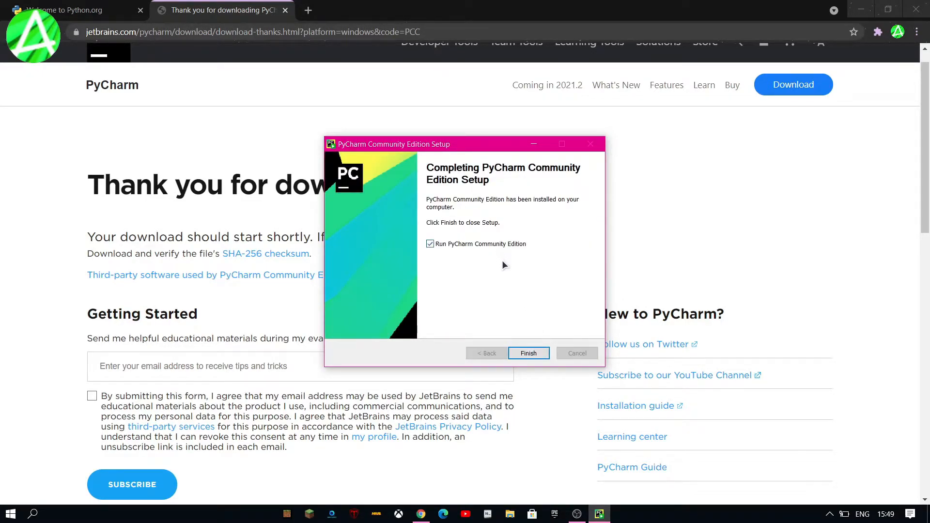
left_click(528, 354)
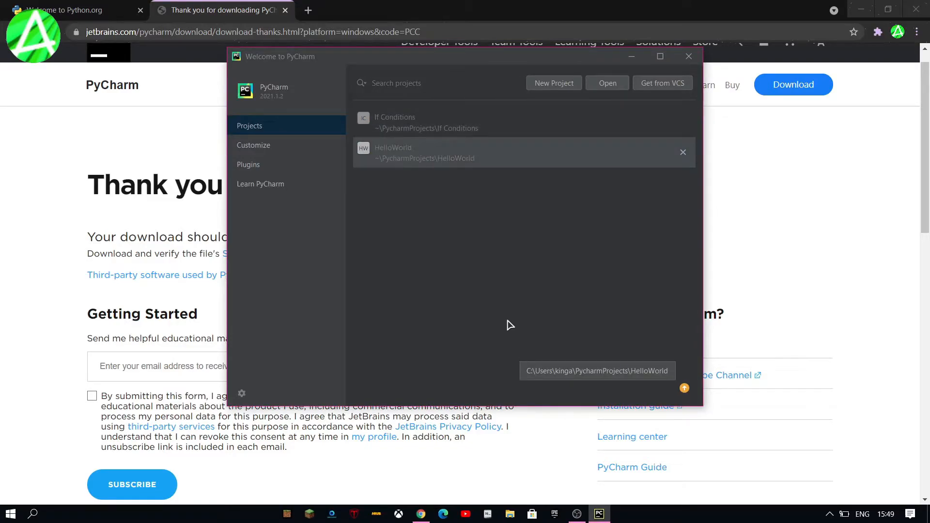
mouse_move(557, 285)
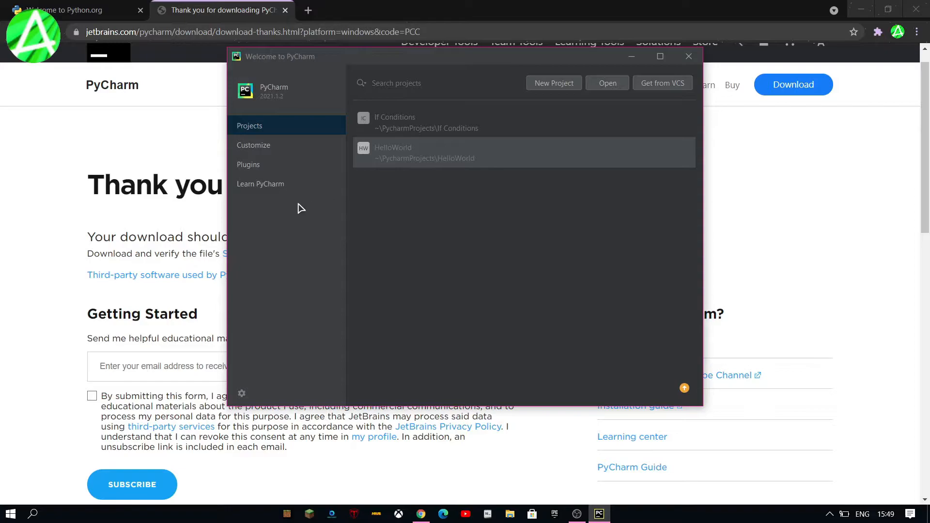
left_click(253, 145)
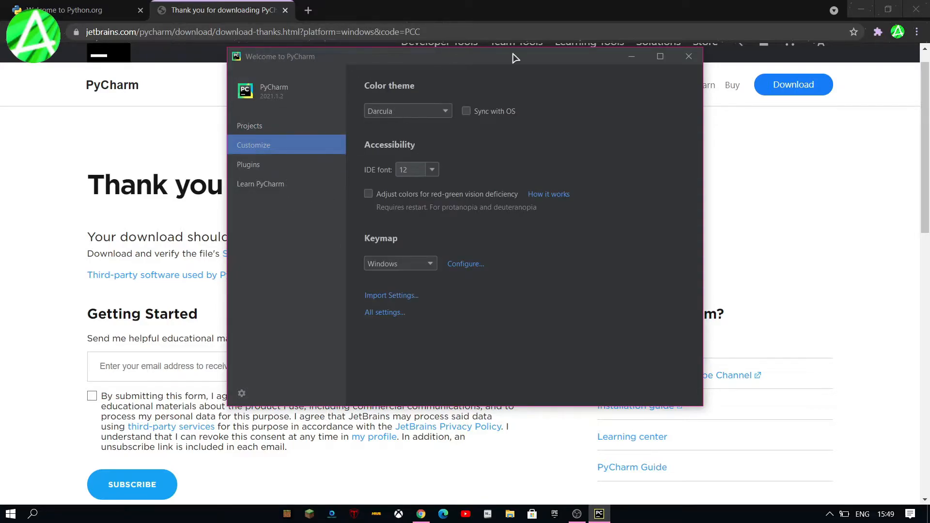
mouse_move(365, 246)
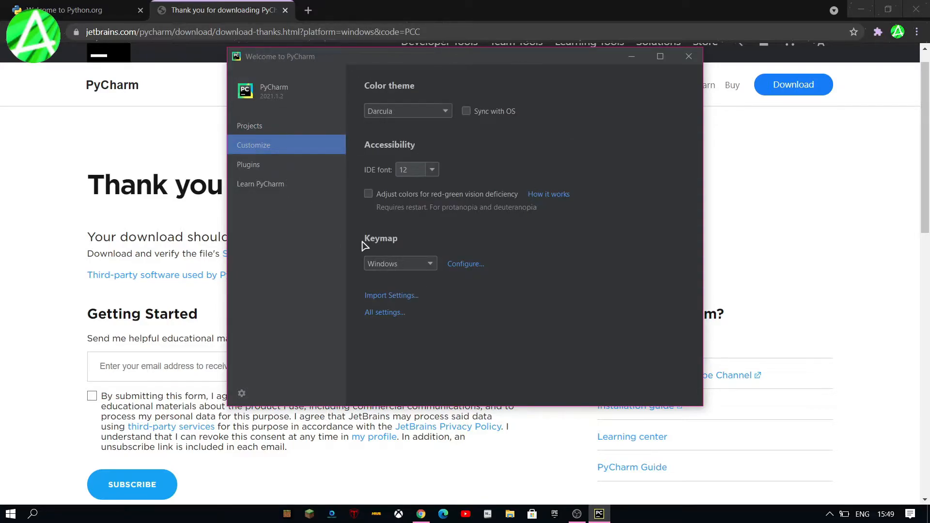
left_click(407, 110)
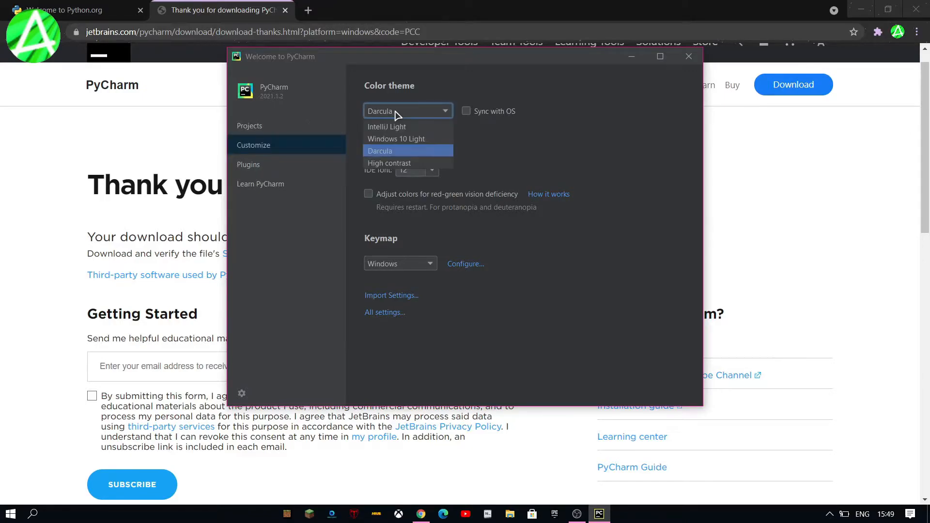
left_click(389, 163)
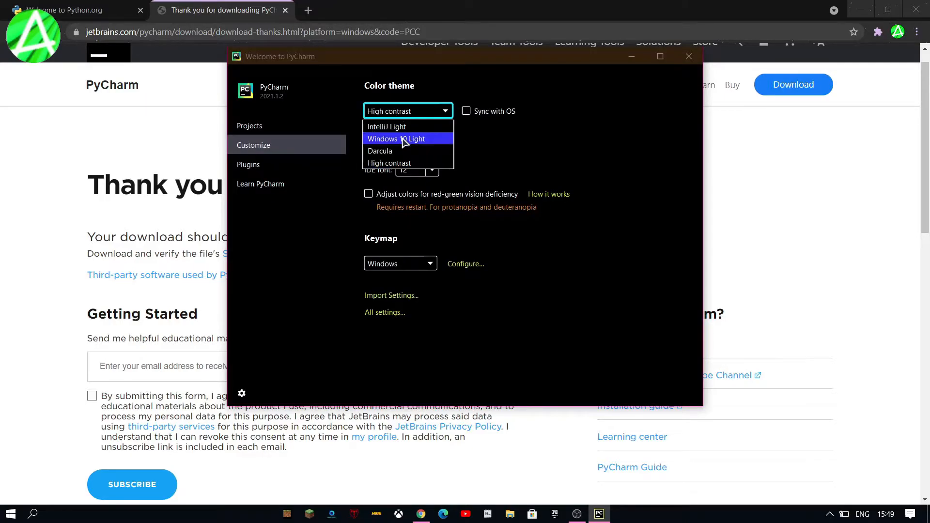
left_click(387, 126)
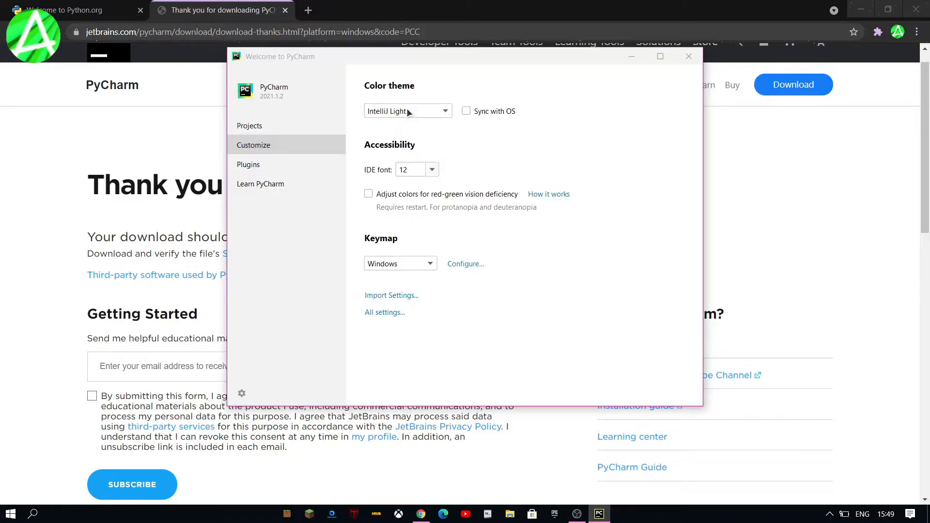
left_click(250, 125)
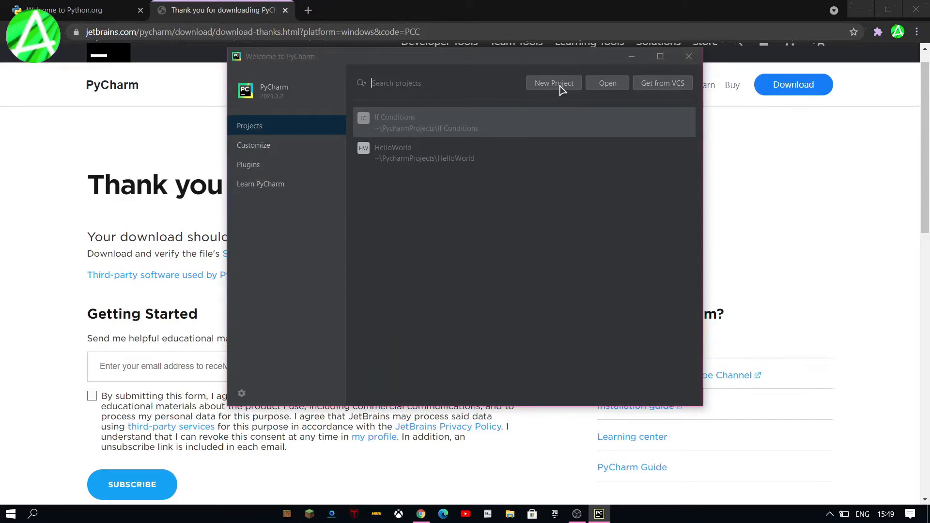
Step: Create the 'Tutorial' project using Virtualenv with the Python39 base interpreter
left_click(553, 83)
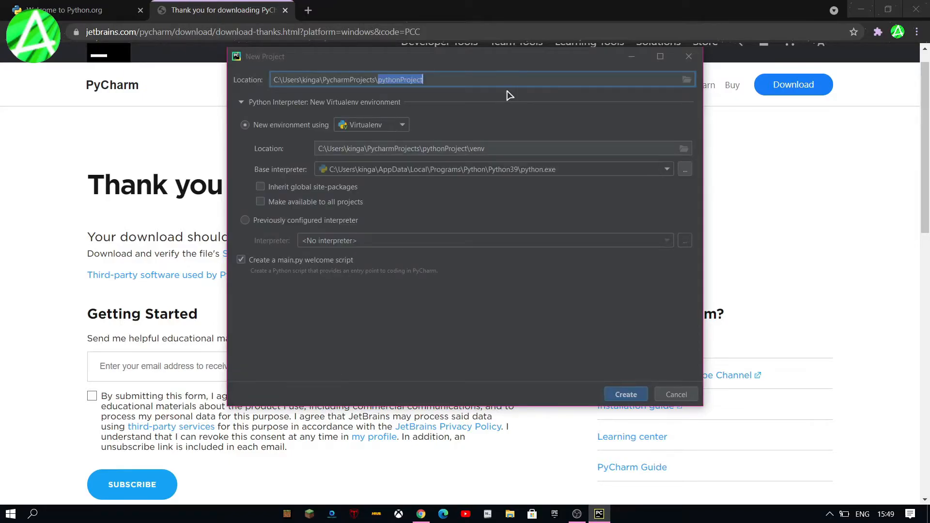
type("Tu")
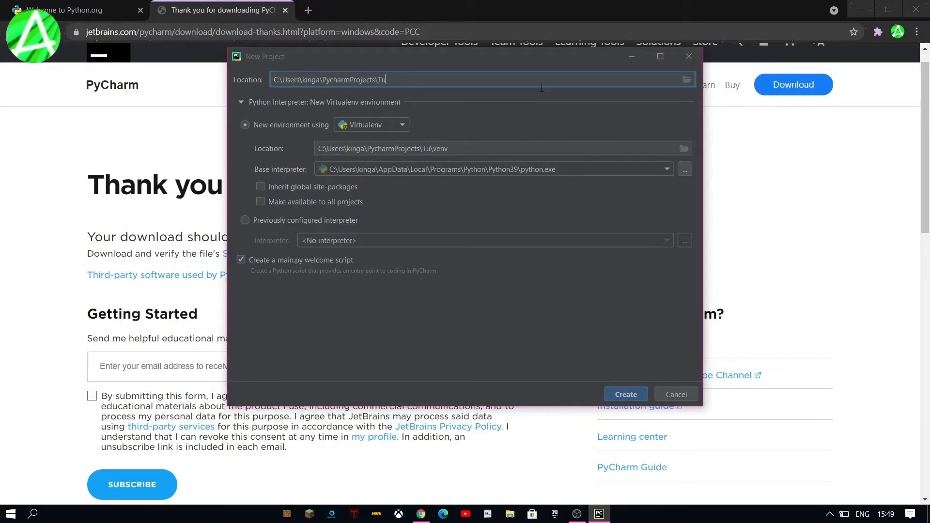
type("toria")
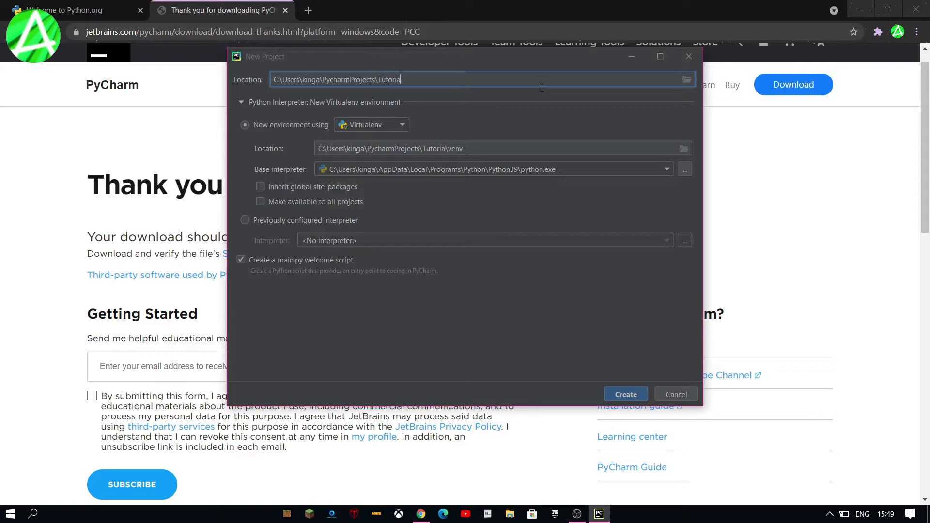
type("l")
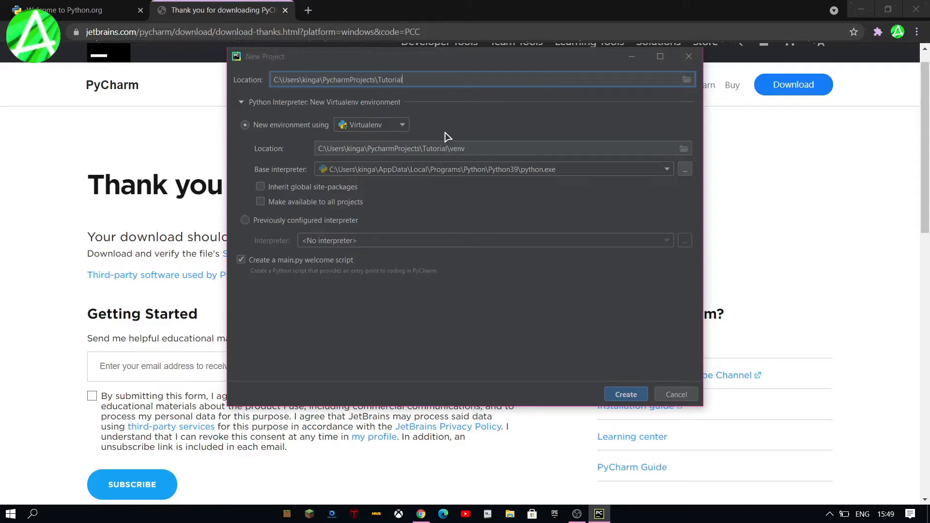
left_click(370, 125)
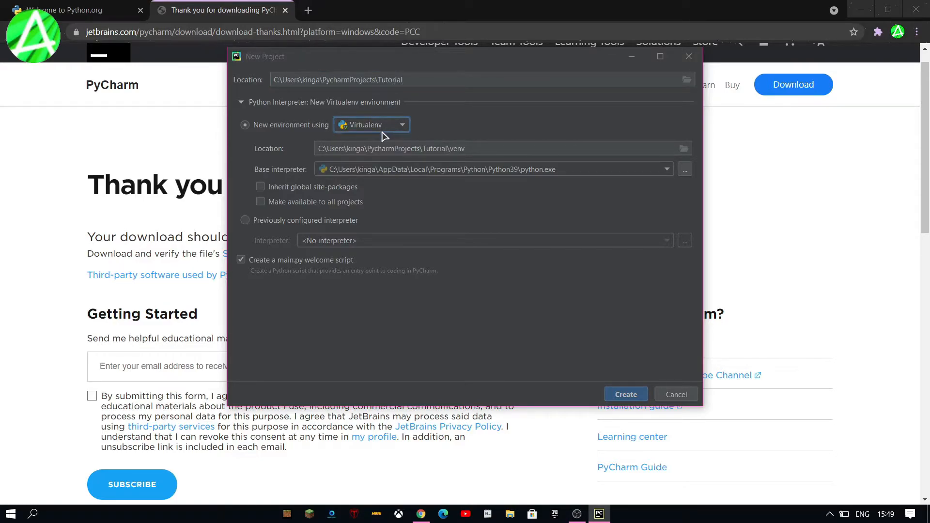
mouse_move(549, 187)
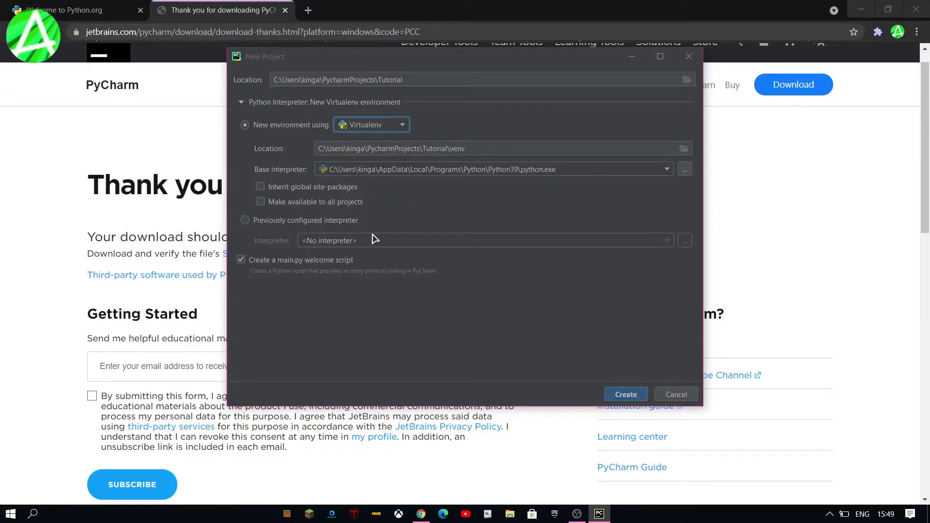
mouse_move(505, 343)
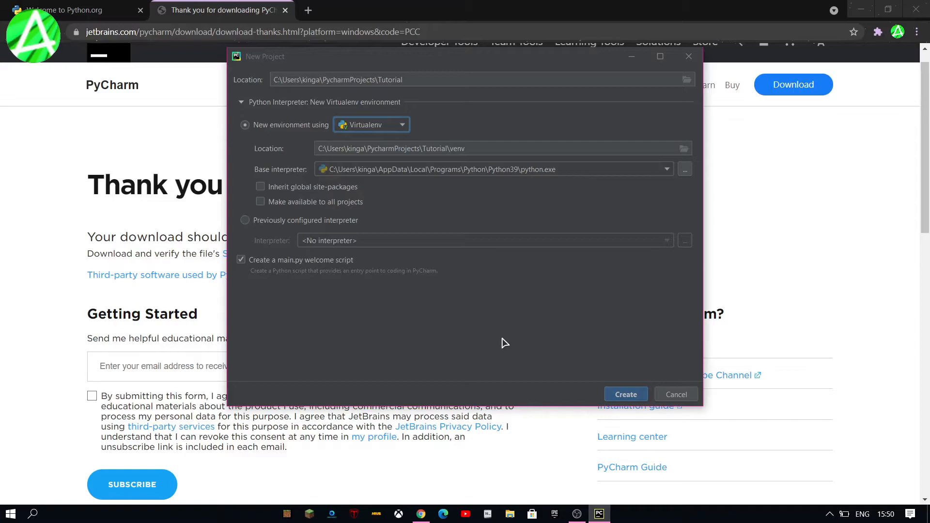
left_click(626, 394)
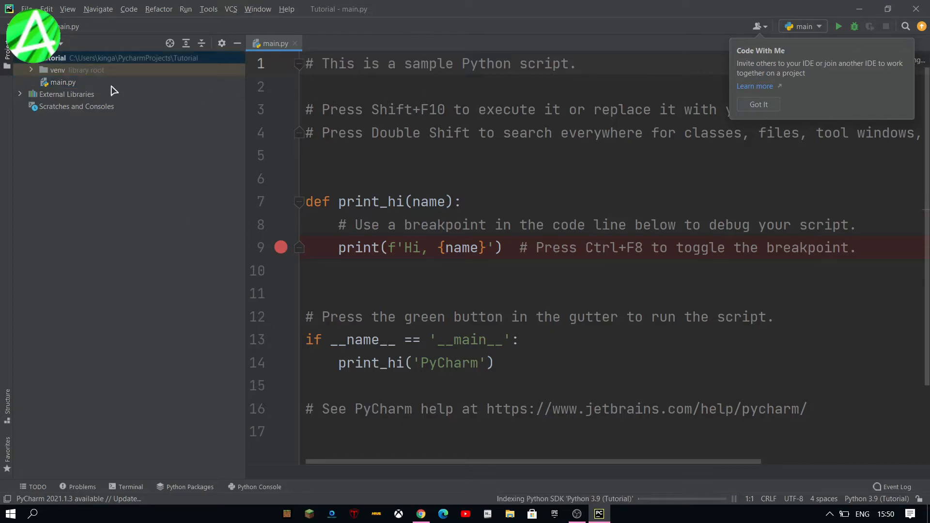
Step: Replace main.py's code with print('Hello World') and run it to show the output
left_click(64, 82)
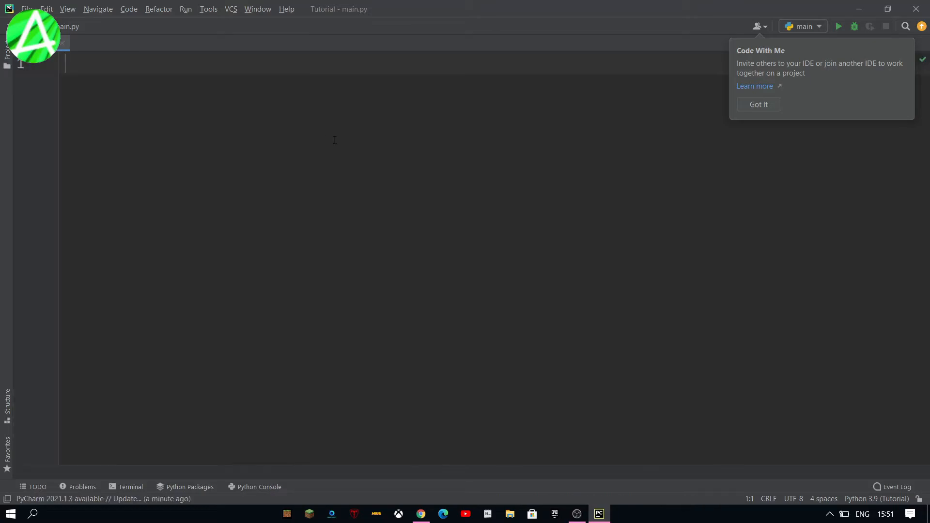
type("print")
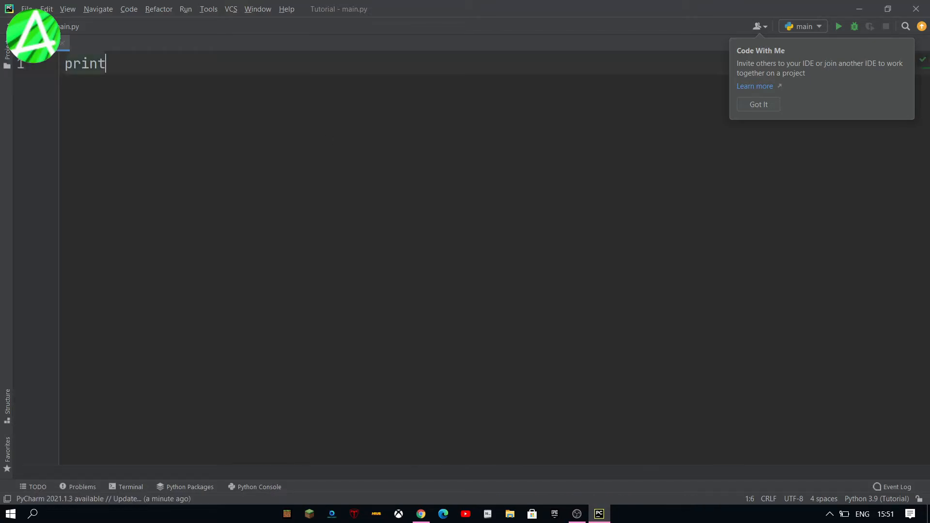
type("('H'")
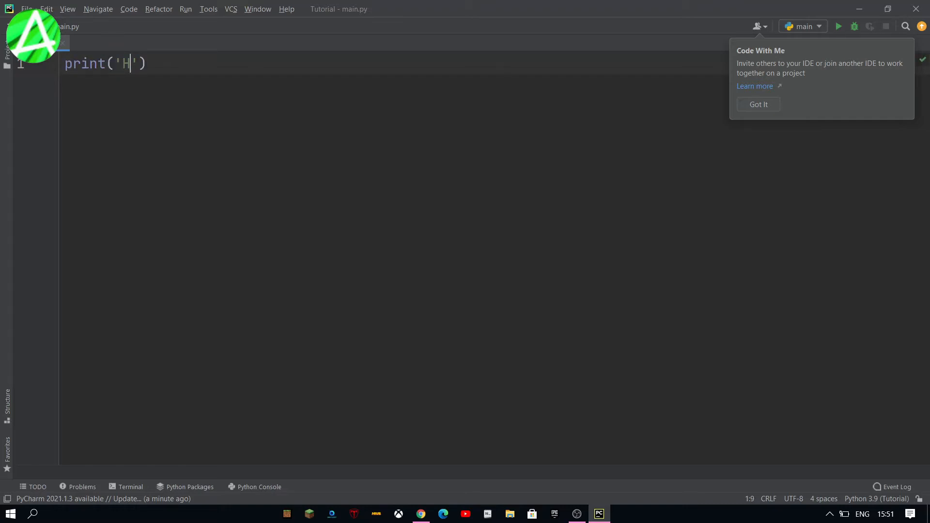
type("ello W")
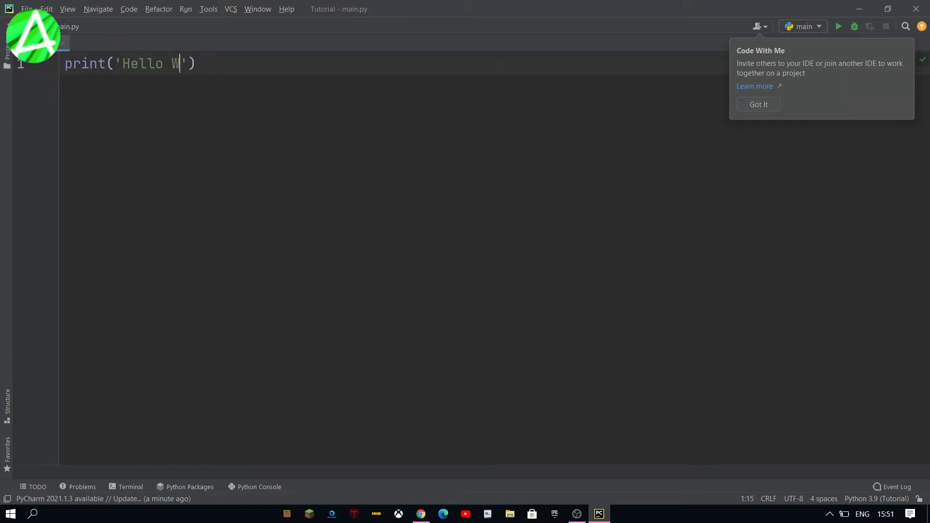
type("or")
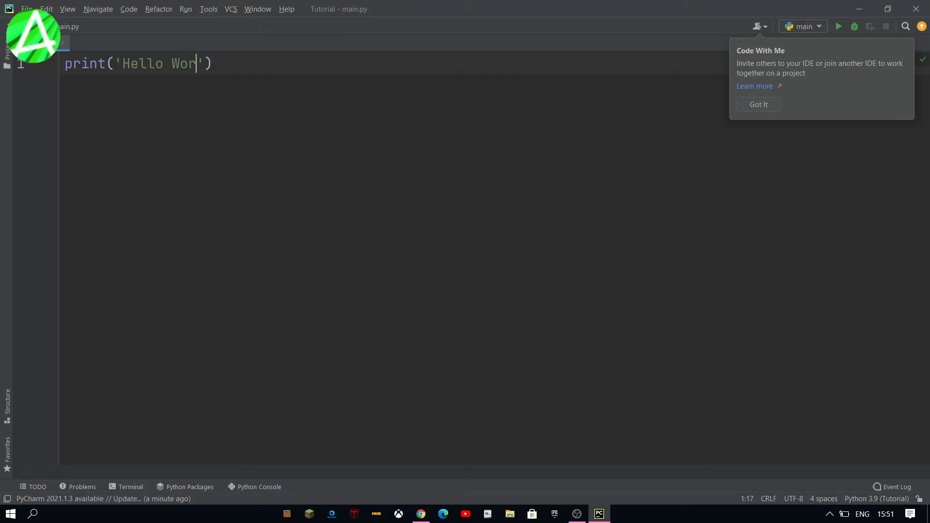
type("ld")
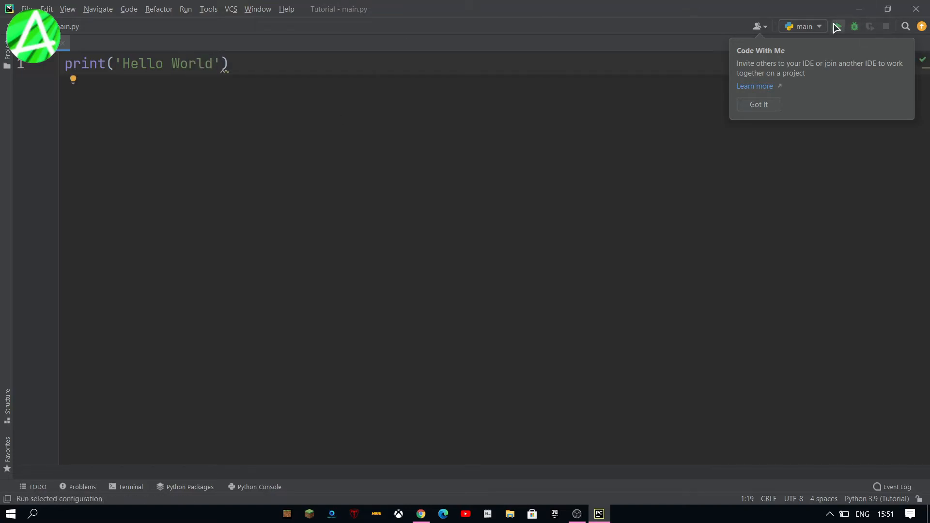
left_click(839, 26)
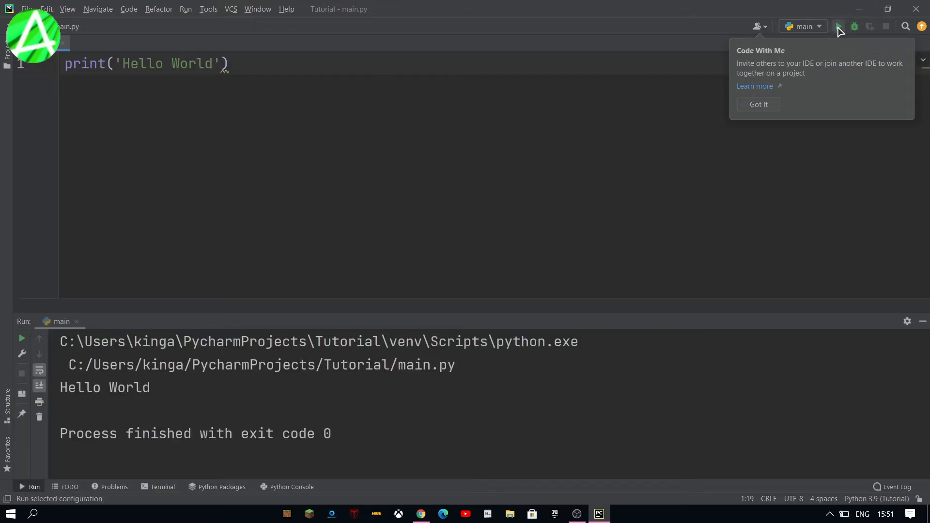